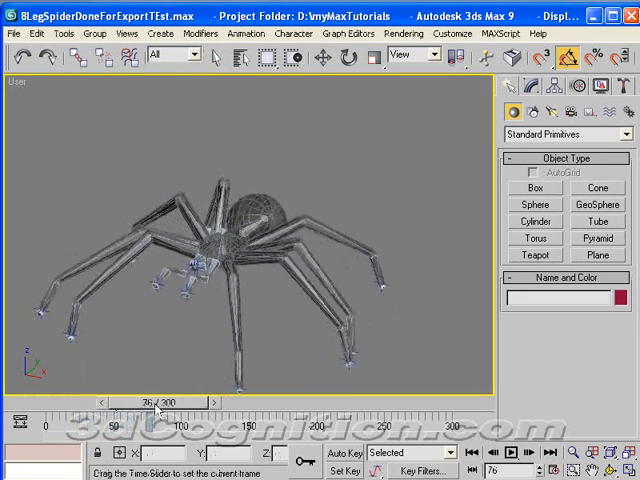
# Scrub the spider's animation, then browse into the SpiderDemo project's Assets folder in Explorer
pyautogui.moveTo(156, 404); pyautogui.dragTo(198, 404)
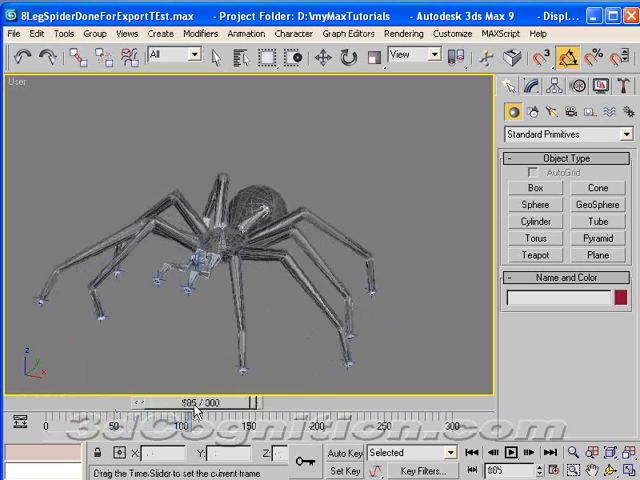
pyautogui.moveTo(196, 402); pyautogui.dragTo(118, 402)
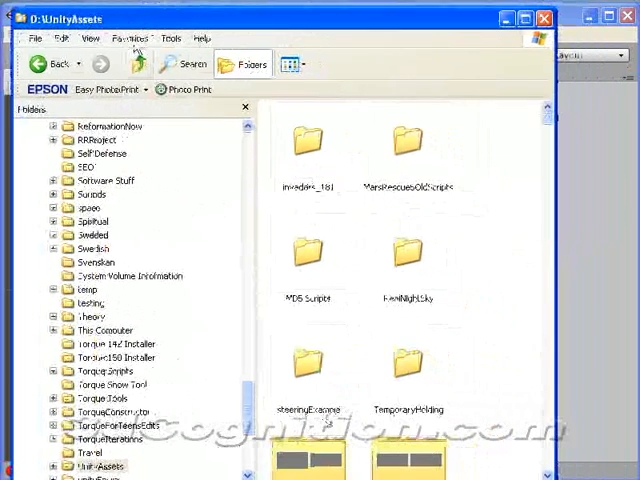
pyautogui.scroll(-3)
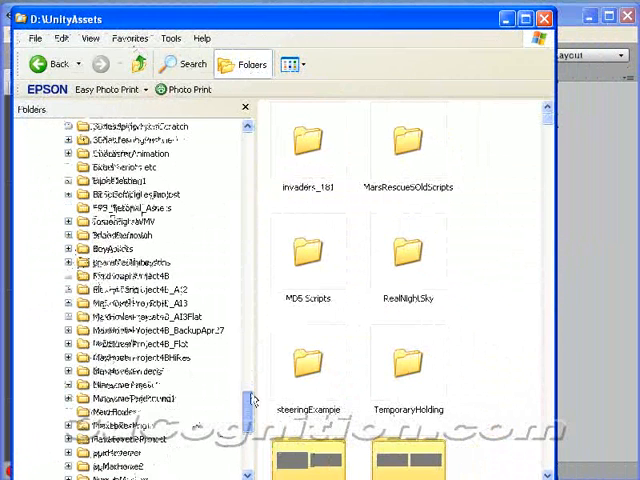
pyautogui.scroll(-3)
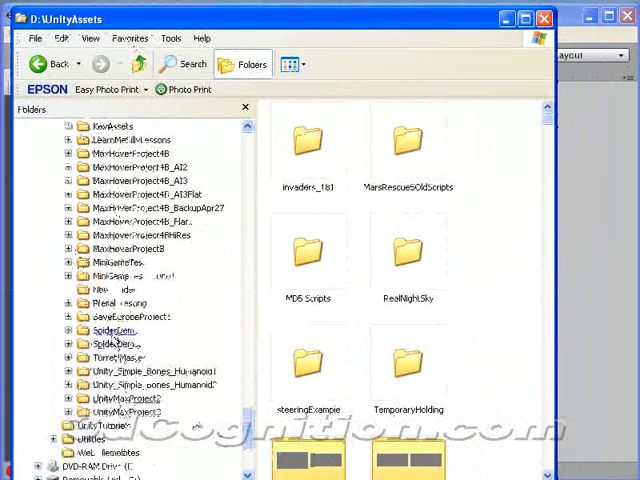
pyautogui.doubleClick(112, 344)
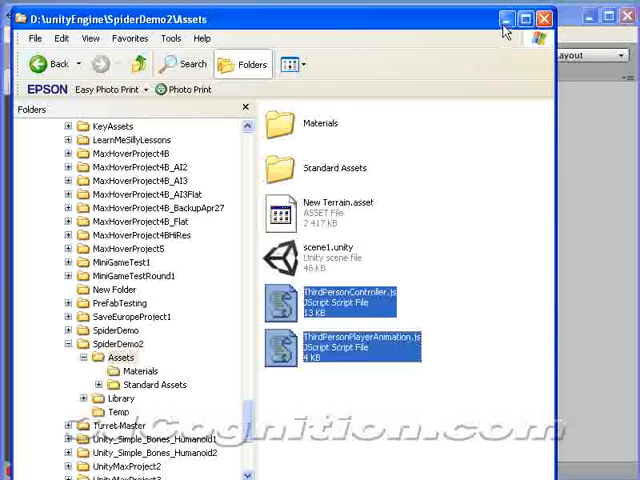
pyautogui.moveTo(504, 22)
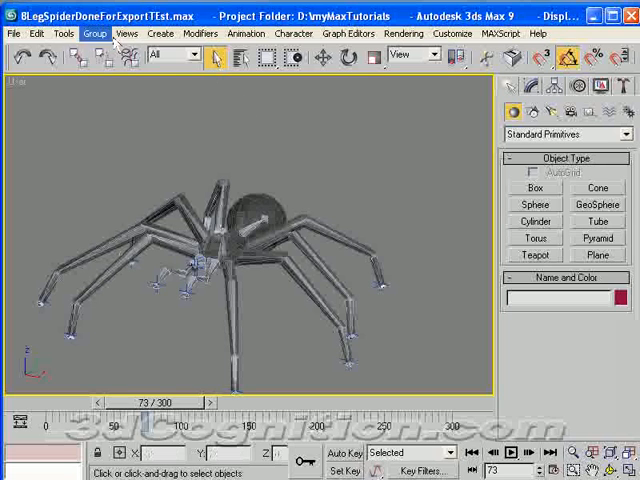
# Start a File > Export of the scene named Spider2 into the Assets folder
pyautogui.click(12, 32)
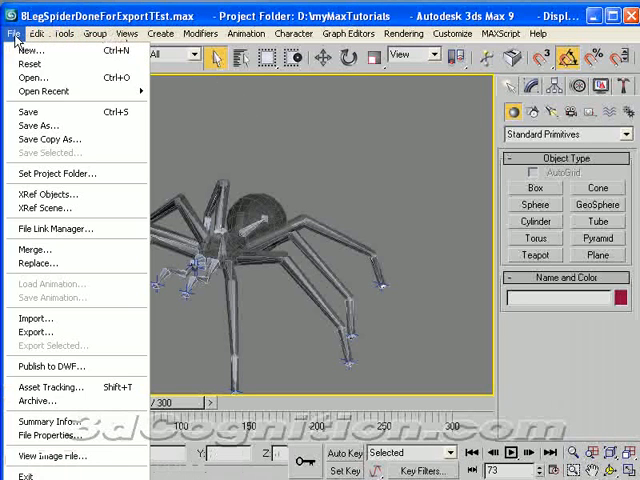
pyautogui.click(32, 332)
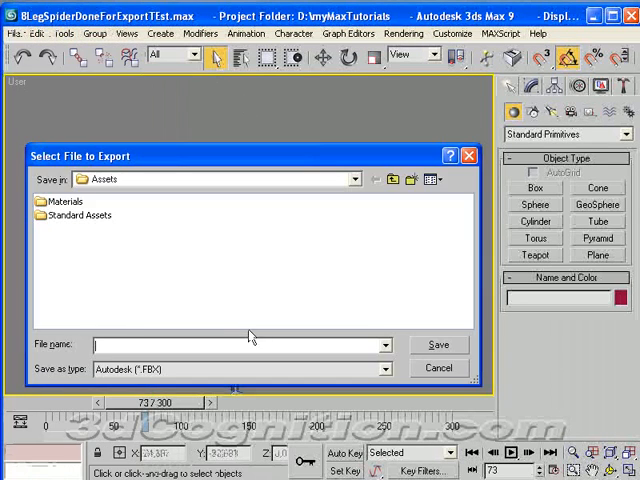
pyautogui.moveTo(64, 232)
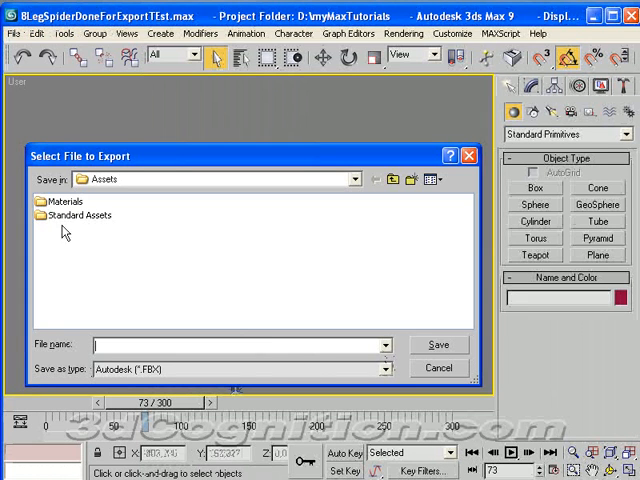
pyautogui.click(352, 180)
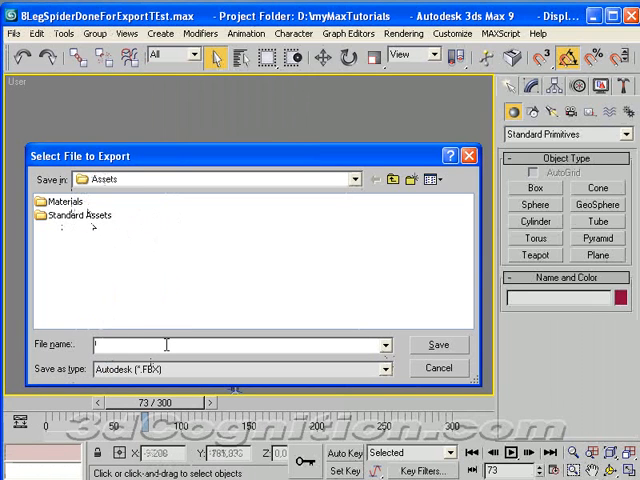
pyautogui.write('Spider2')
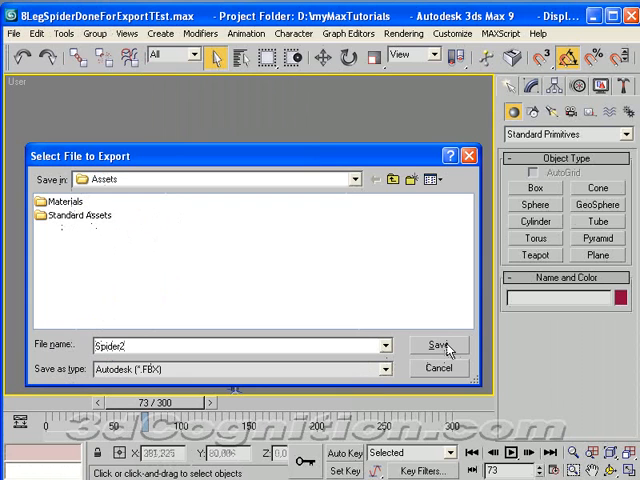
pyautogui.click(440, 344)
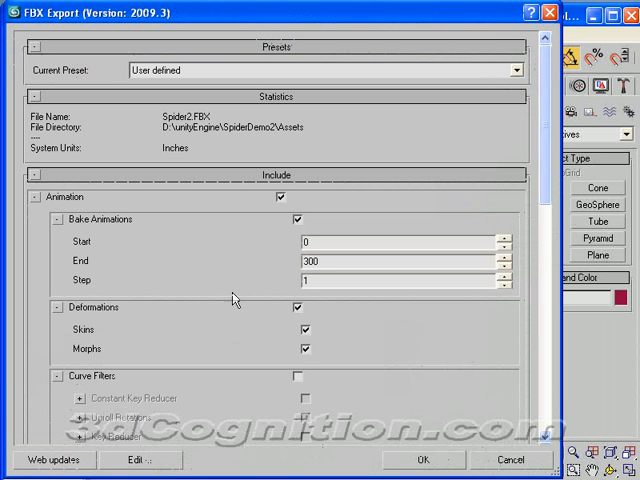
# Cancel the export and confirm Generic Units in Customize > Units Setup
pyautogui.click(506, 460)
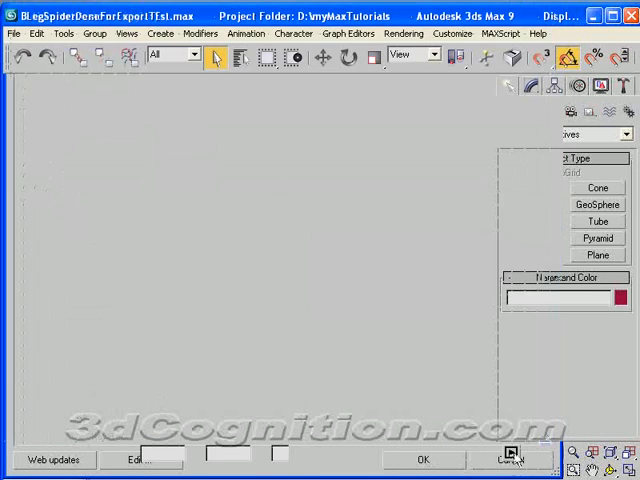
pyautogui.click(450, 34)
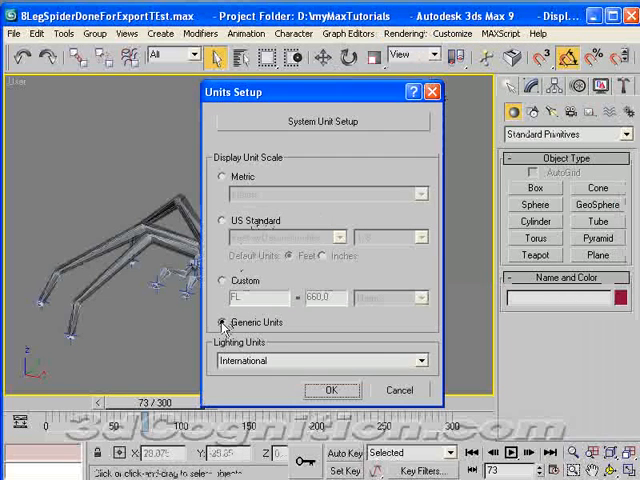
pyautogui.click(332, 390)
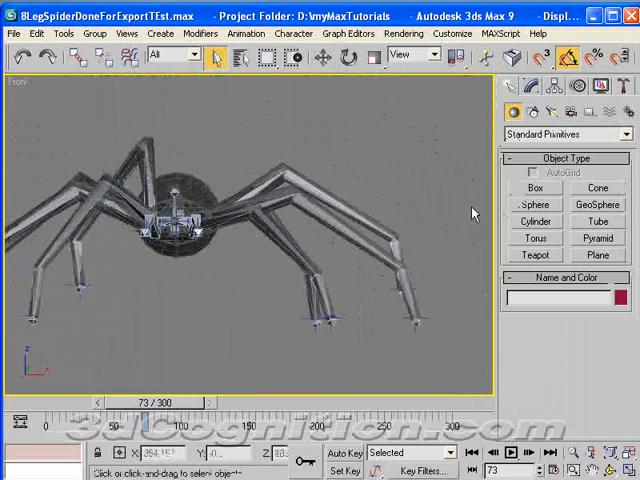
pyautogui.click(534, 188)
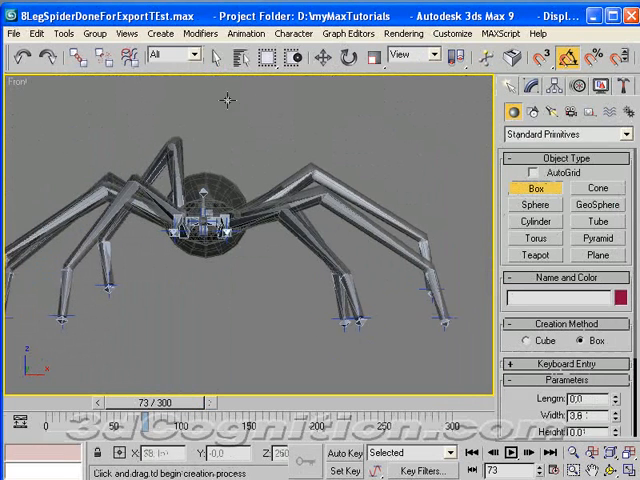
# Export the scene again as Spider2 into the Assets folder, reaching the FBX options
pyautogui.click(18, 40)
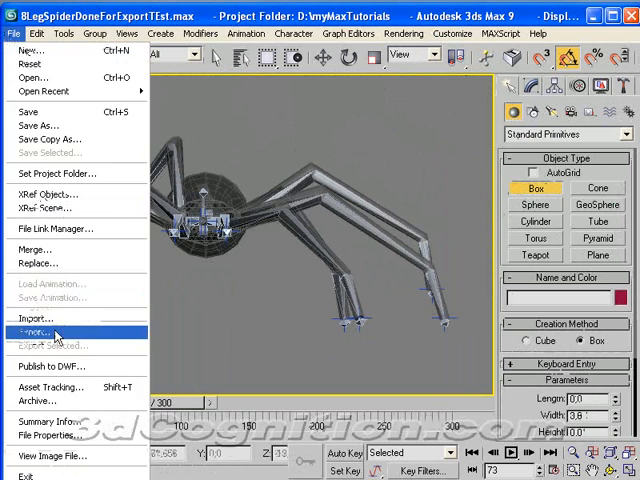
pyautogui.click(32, 332)
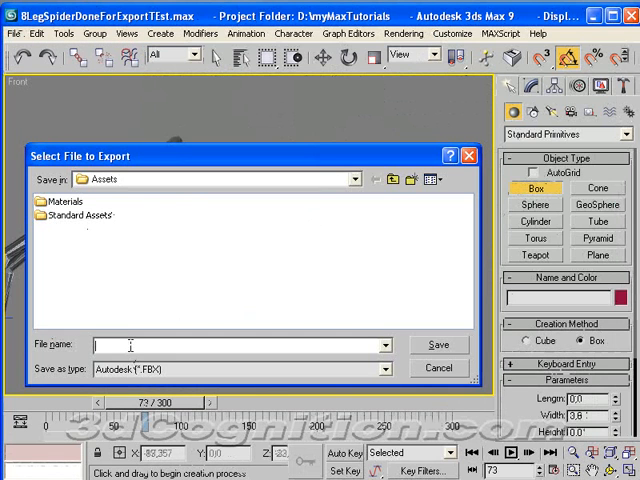
pyautogui.write('Spider')
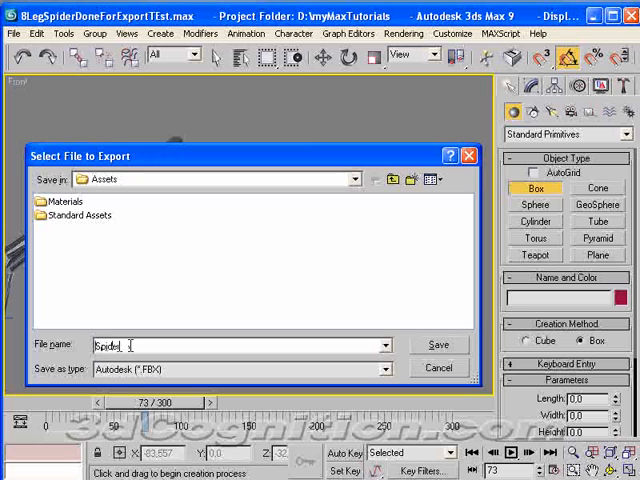
pyautogui.write('s')
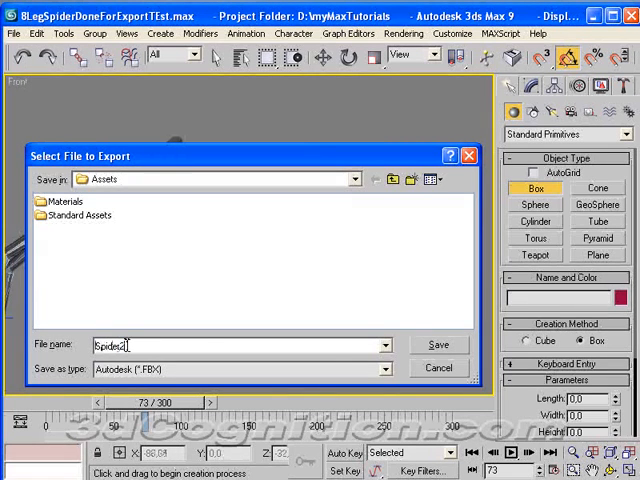
pyautogui.click(432, 344)
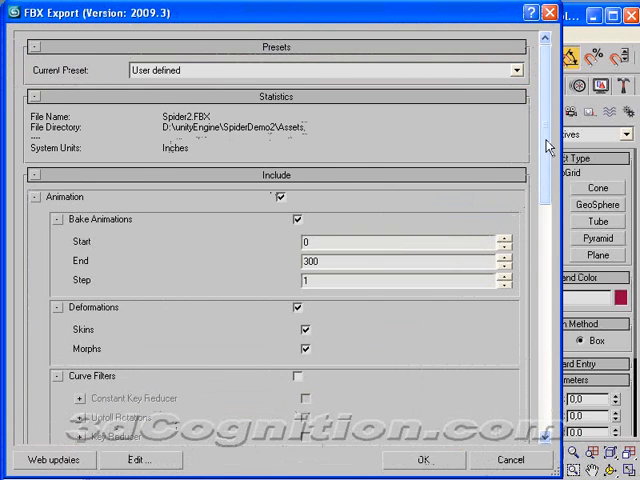
# Review the FBX options (inches, Z-up, binary) and complete the Spider2 export
pyautogui.scroll(-3)
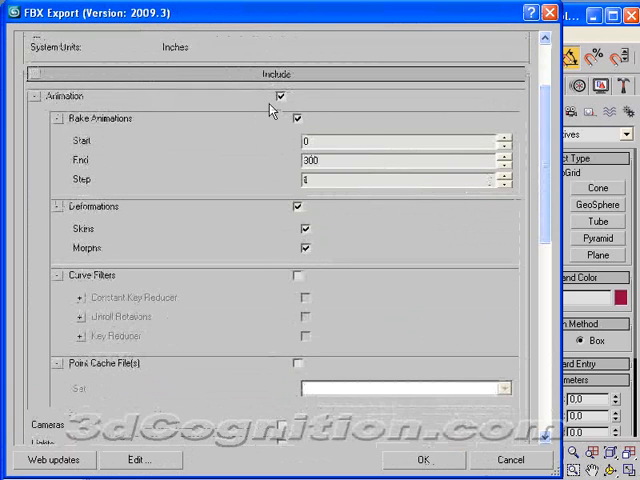
pyautogui.scroll(-3)
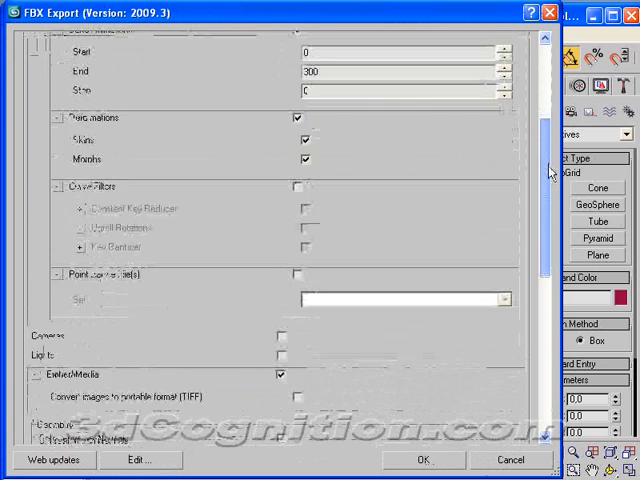
pyautogui.scroll(-3)
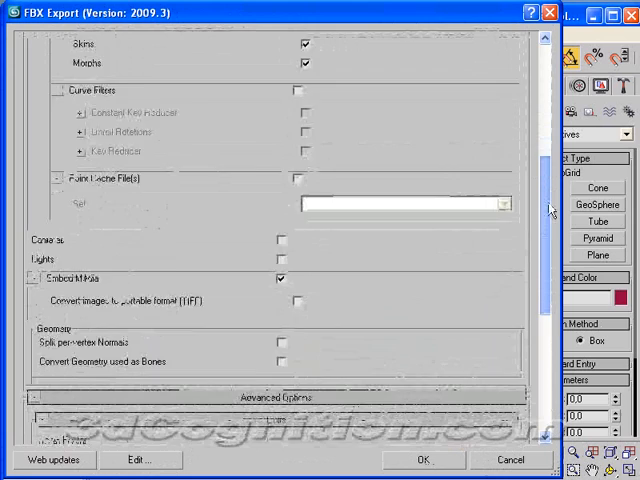
pyautogui.scroll(-3)
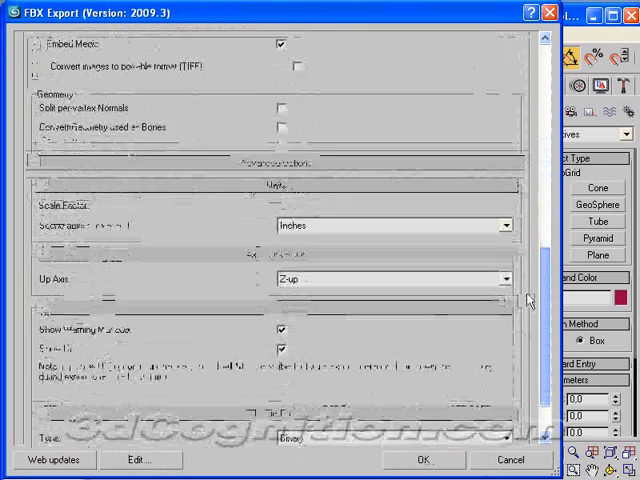
pyautogui.scroll(-3)
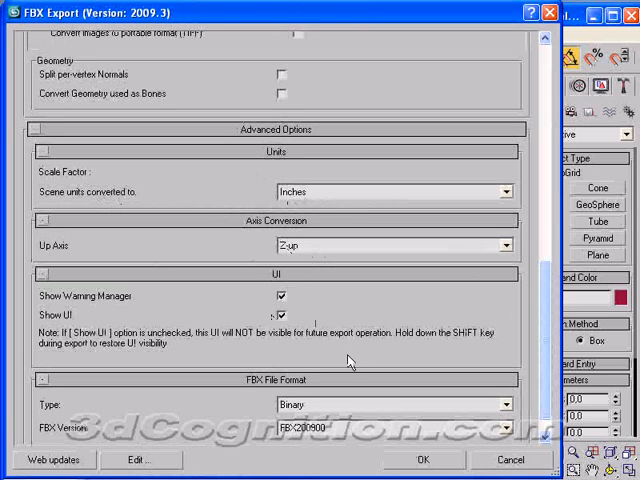
pyautogui.moveTo(336, 440)
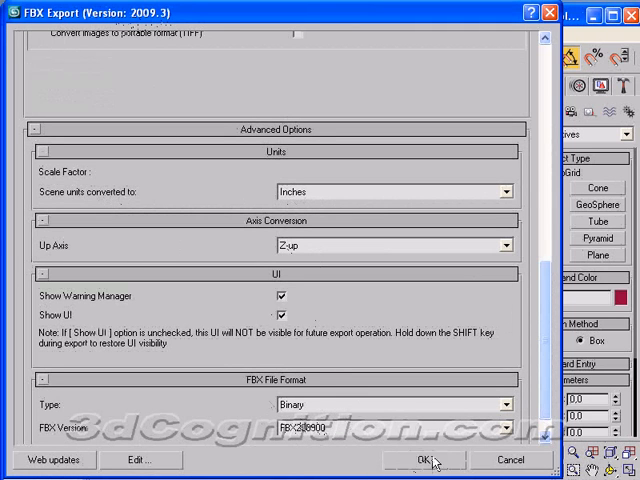
pyautogui.click(428, 460)
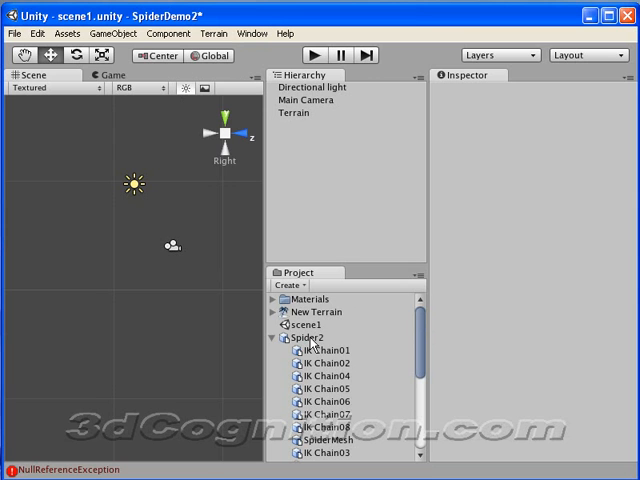
# Select the imported Spider2 asset to show its FBX import settings
pyautogui.click(308, 336)
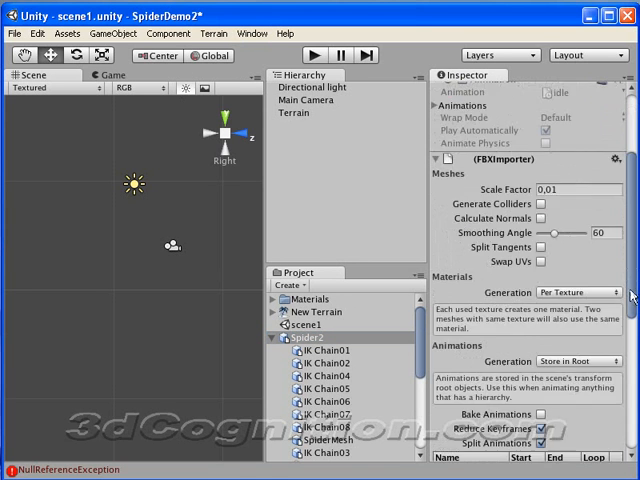
# Enable split animation clips and edit the walk and run clip end frames
pyautogui.scroll(-3)
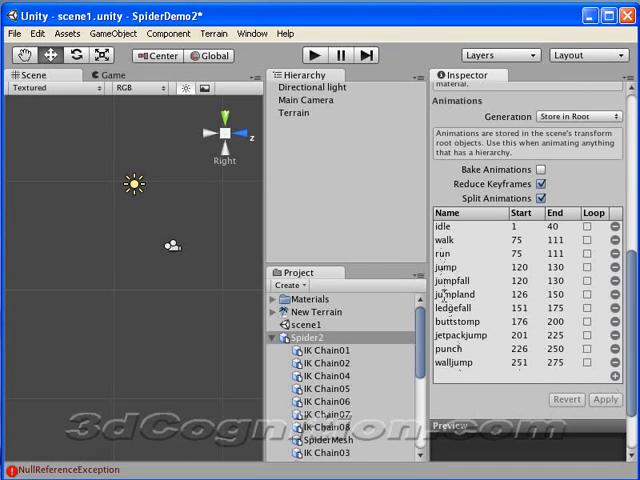
pyautogui.moveTo(450, 332)
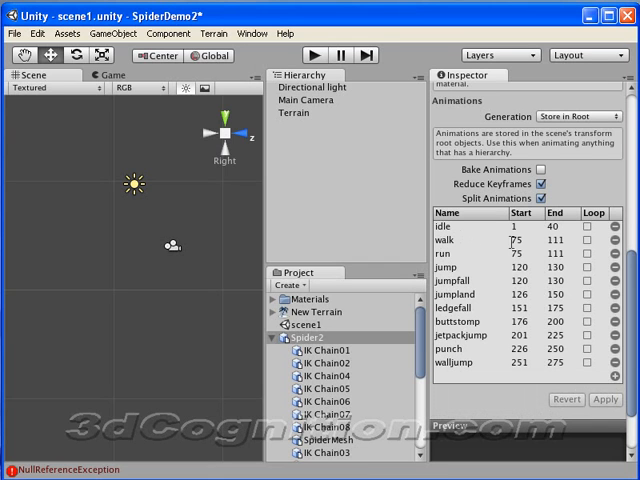
pyautogui.click(520, 228)
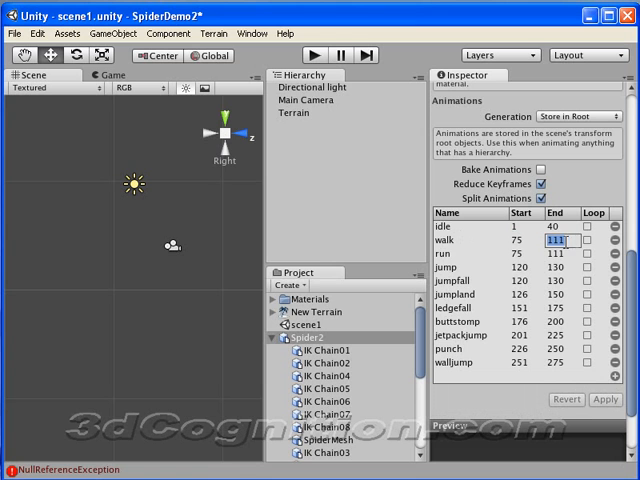
pyautogui.click(508, 260)
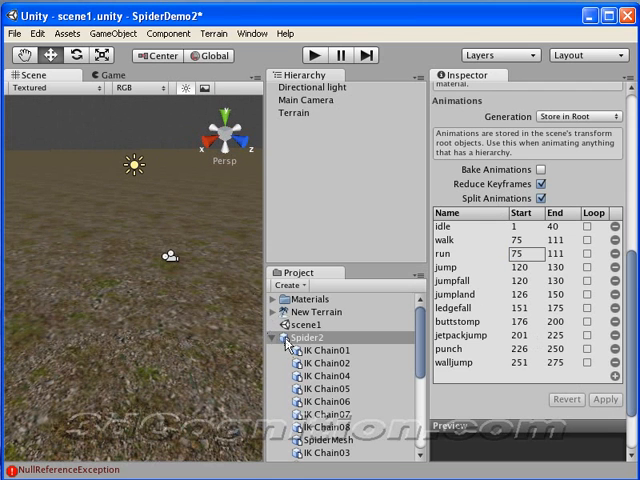
pyautogui.moveTo(164, 306)
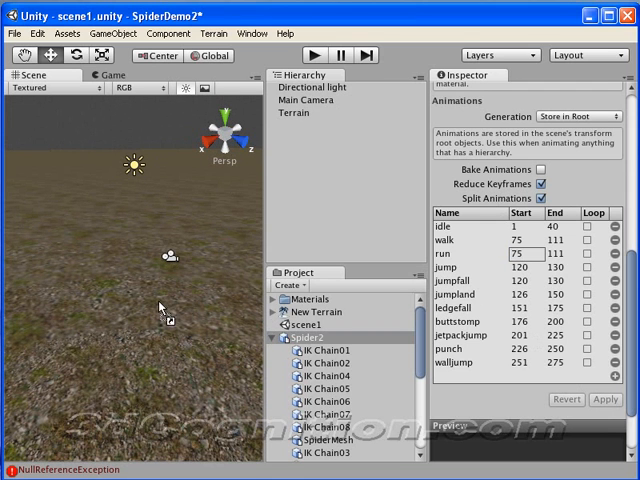
# Add Third Person Controller and Third Person Player Animation to Spider2, breaking the prefab link
pyautogui.click(304, 100)
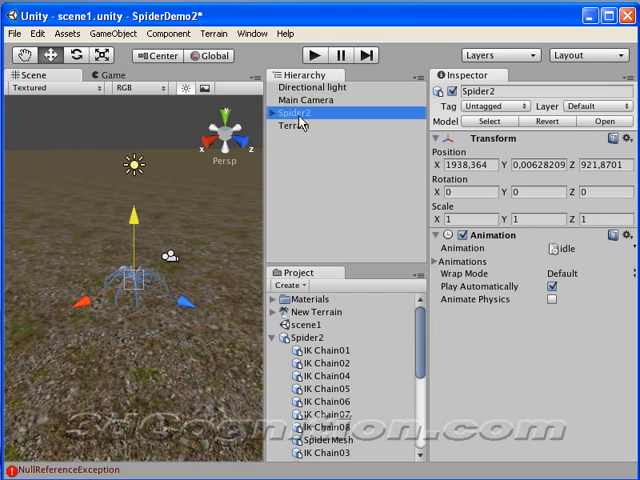
pyautogui.click(168, 32)
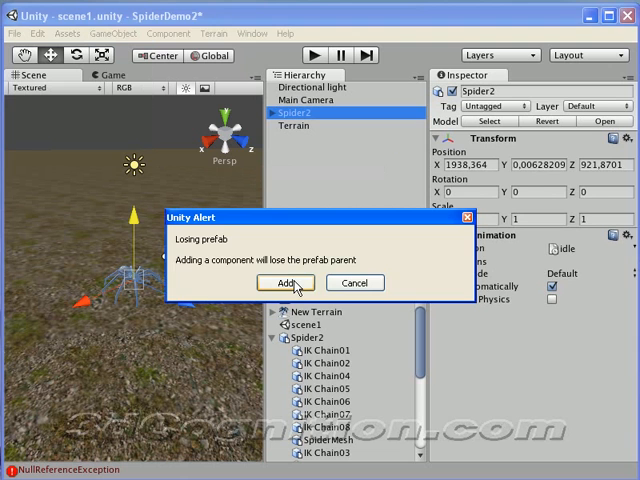
pyautogui.click(284, 282)
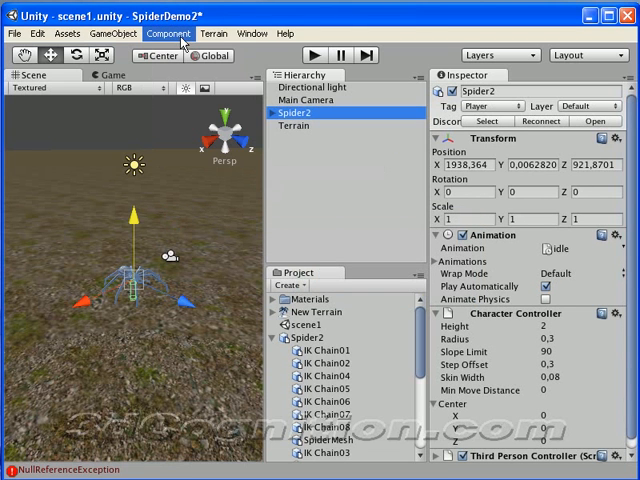
pyautogui.click(168, 34)
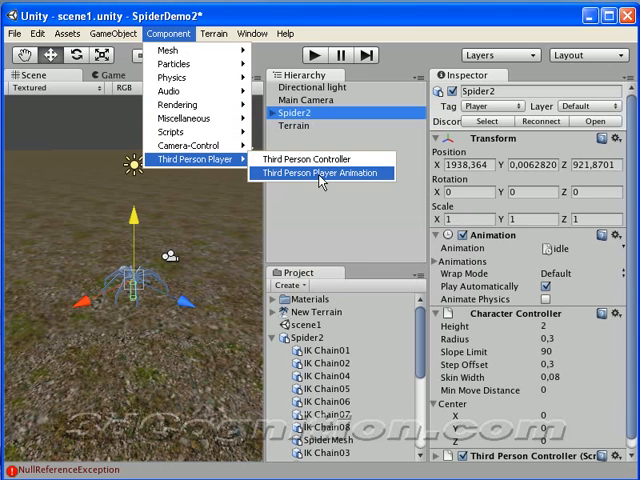
pyautogui.click(316, 172)
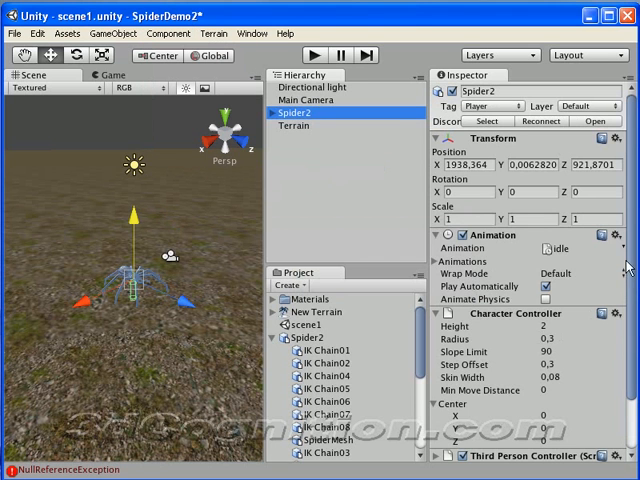
# Raise the Character Controller's Center Y to about 1.08 with radius about 0.72
pyautogui.scroll(-3)
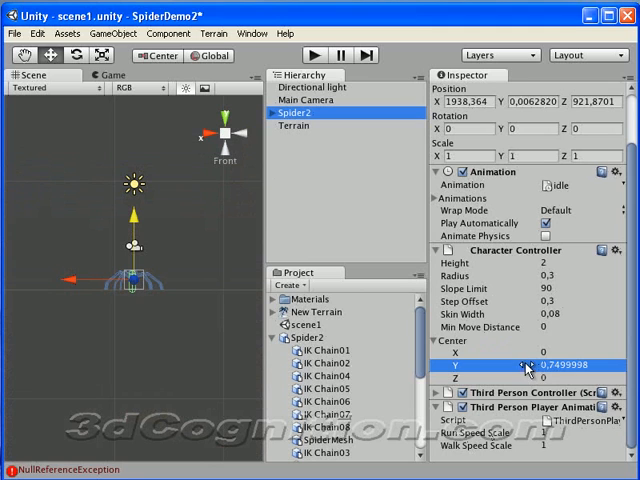
pyautogui.moveTo(528, 362); pyautogui.dragTo(528, 356)
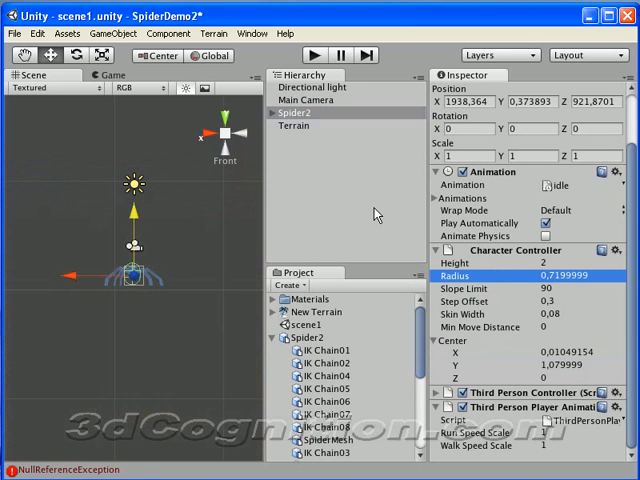
# Create a Directional Light via GameObject > Create Other after selecting Main Camera
pyautogui.click(304, 100)
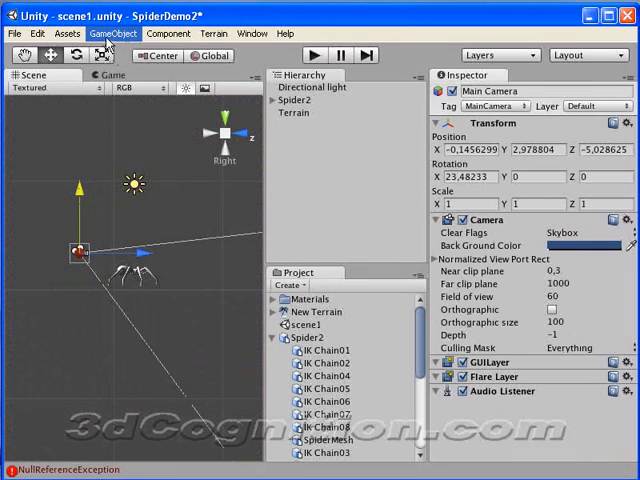
pyautogui.click(112, 34)
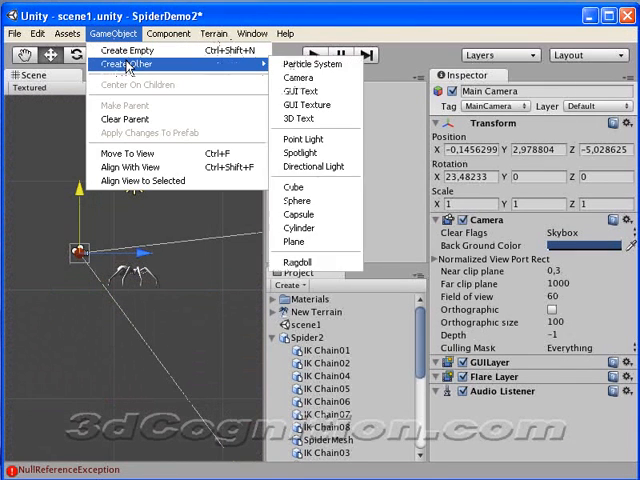
pyautogui.moveTo(302, 140)
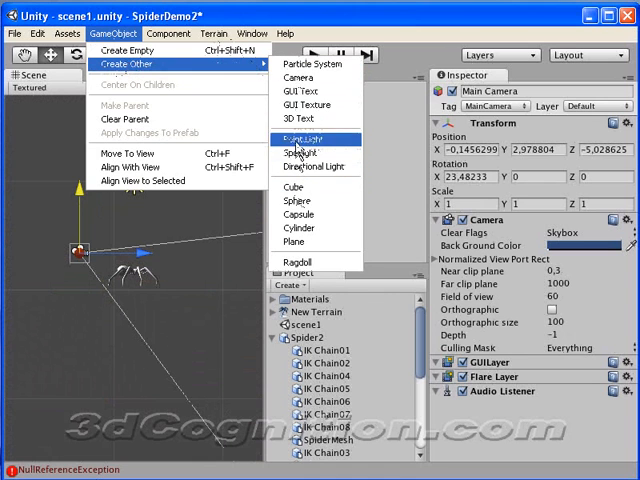
pyautogui.moveTo(316, 166)
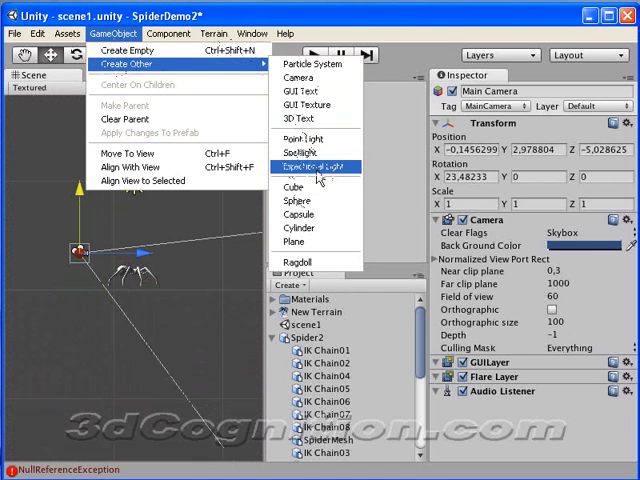
pyautogui.click(316, 166)
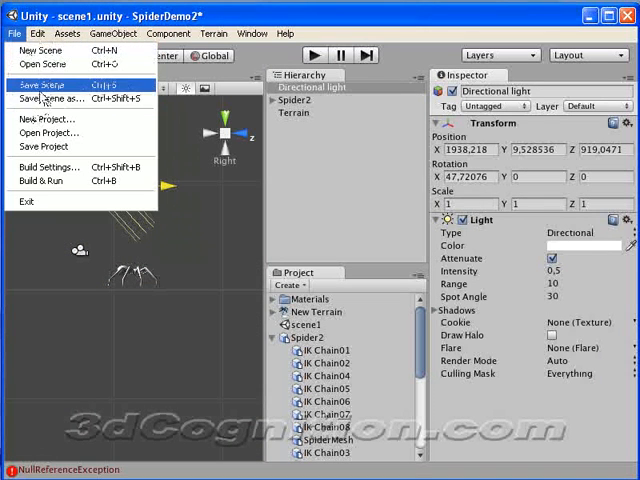
# Save and run the scene, then clear the missing-animation errors from the Console
pyautogui.click(44, 76)
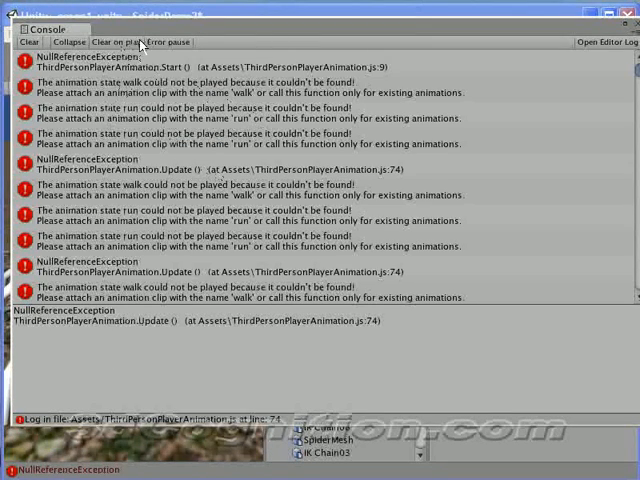
pyautogui.click(28, 42)
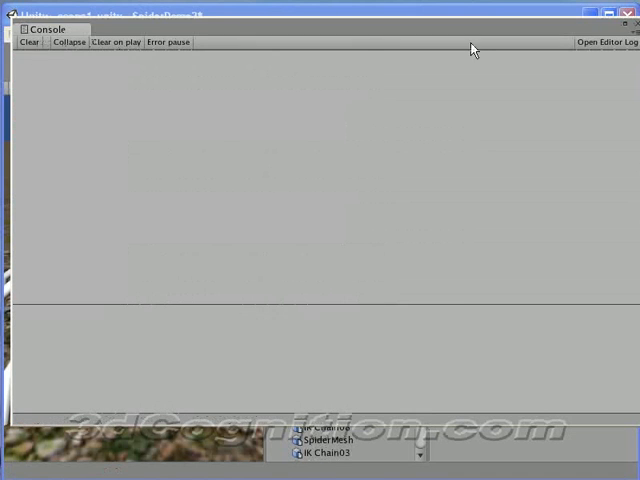